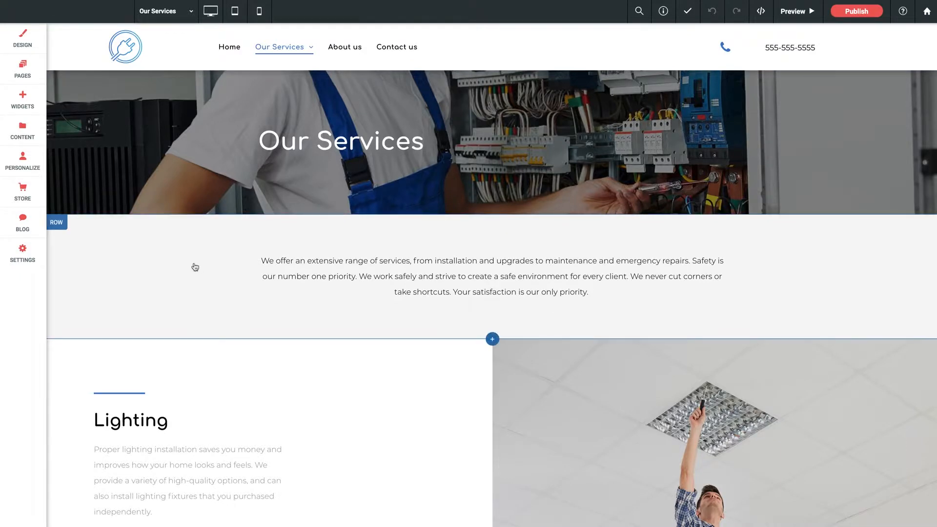
Move the Our Services hero row below the intro text, then back up to the top.
scroll(down, 3)
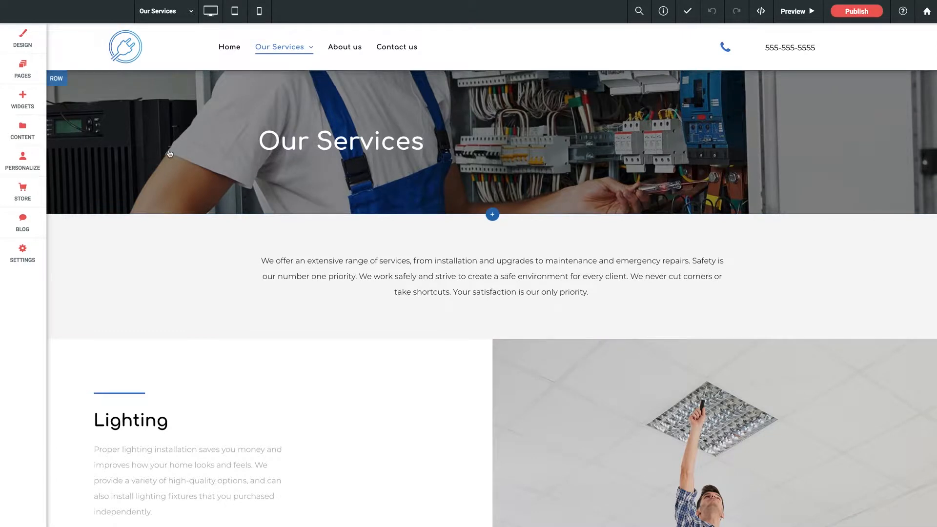
mouse_move(70, 91)
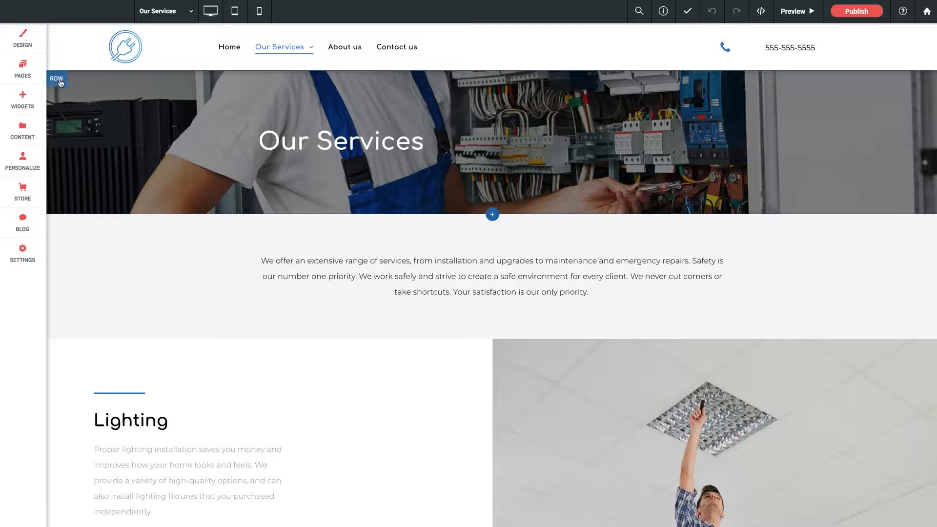
click(57, 79)
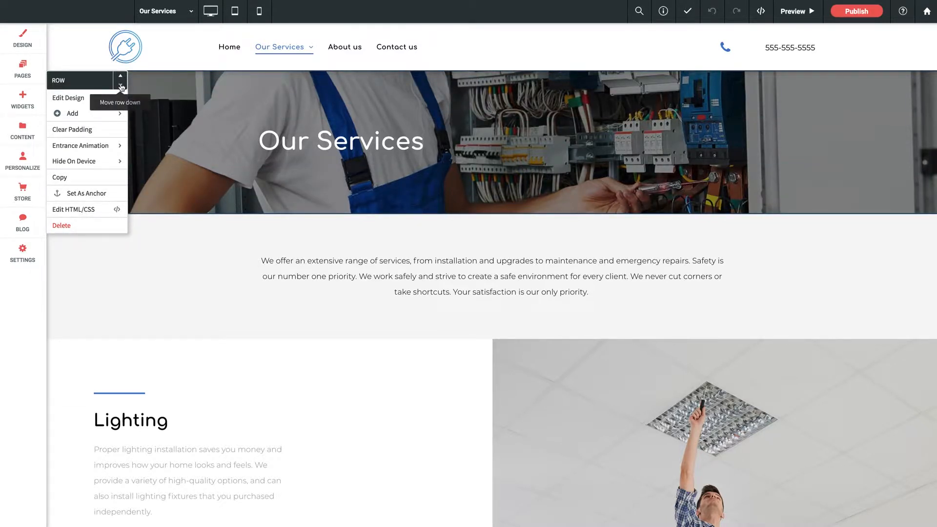
click(120, 80)
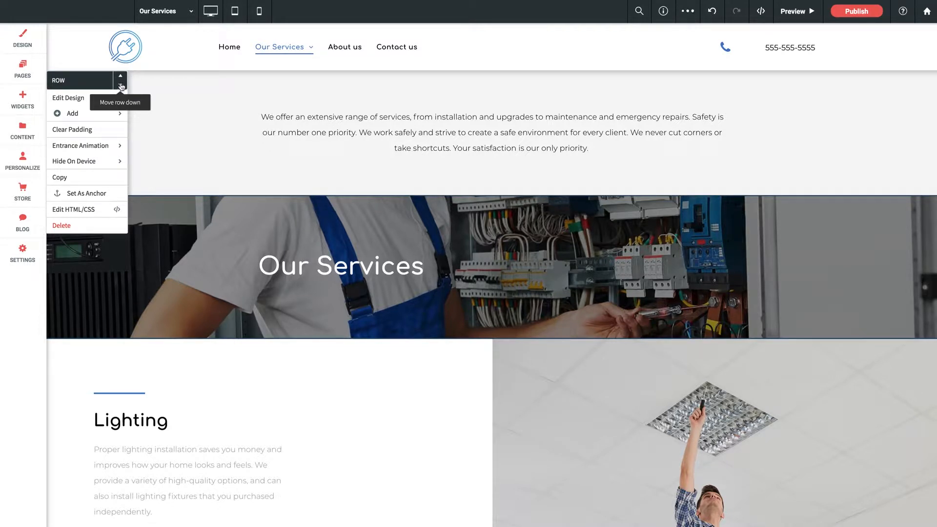
click(119, 79)
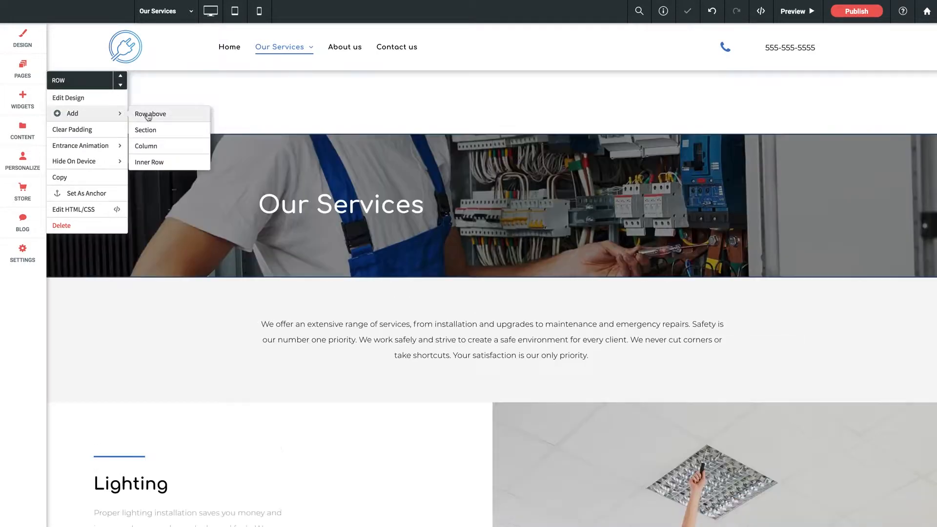
click(150, 114)
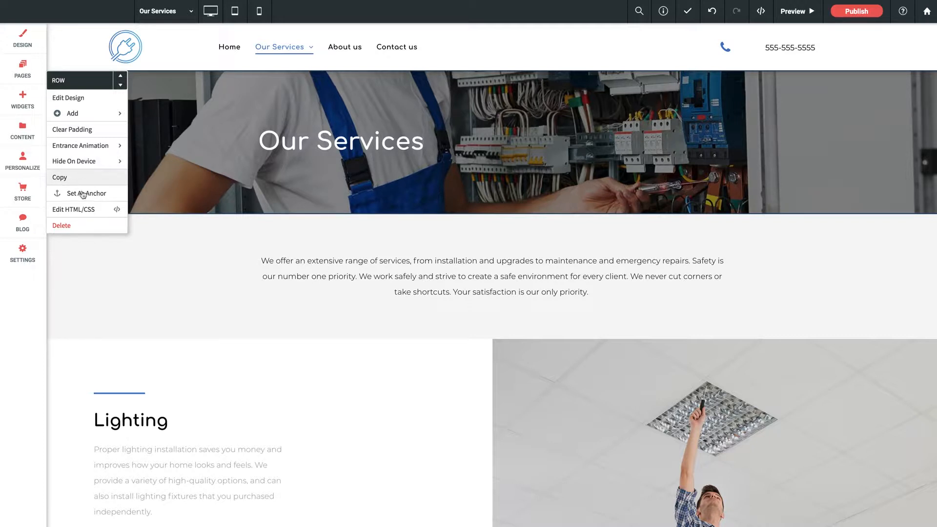
mouse_move(84, 193)
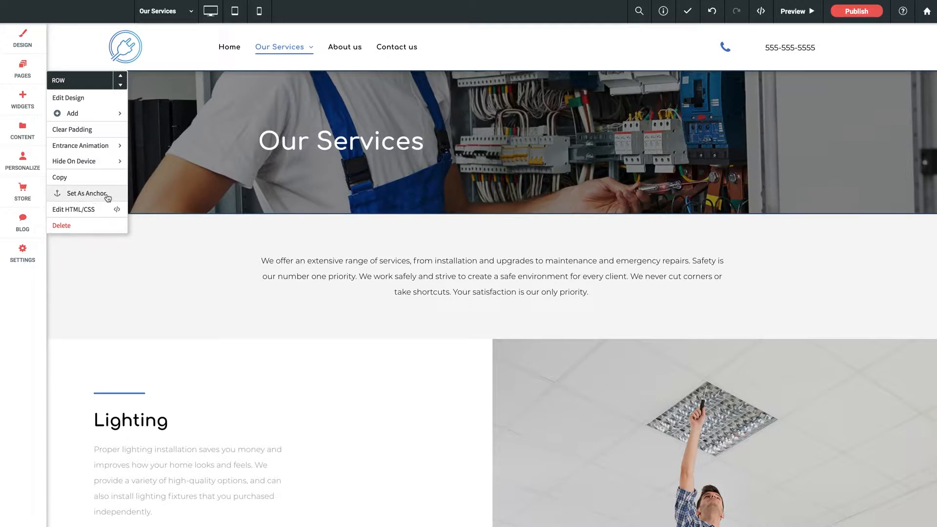
mouse_move(63, 226)
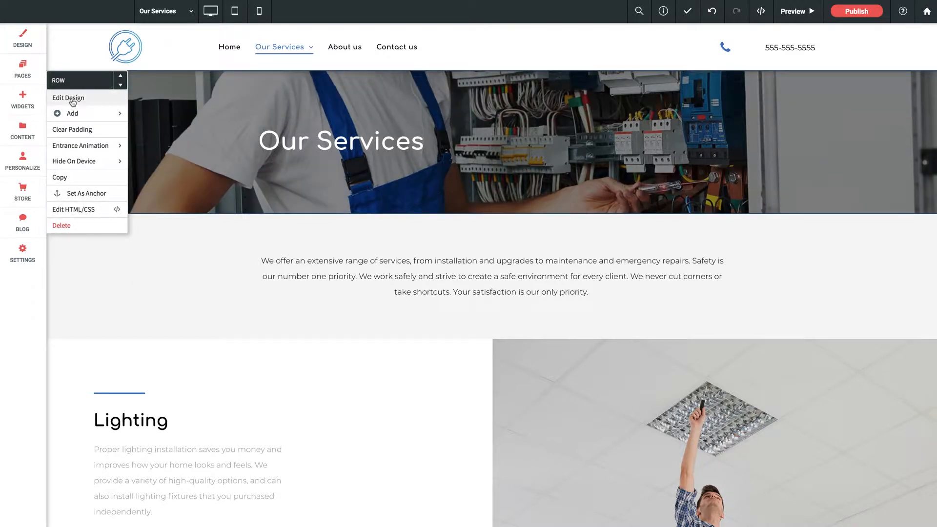
Open the hero row's Row Design settings and move the panel aside.
click(69, 98)
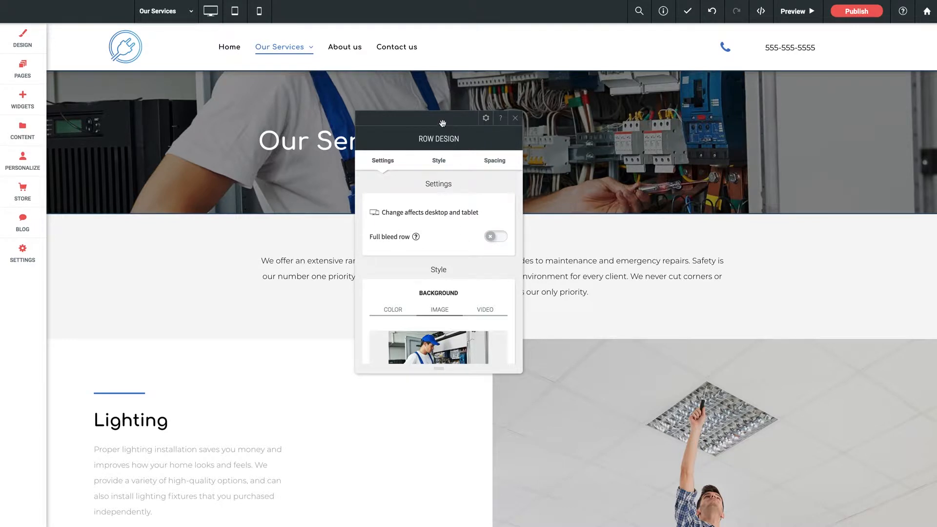
drag(439, 118, 574, 115)
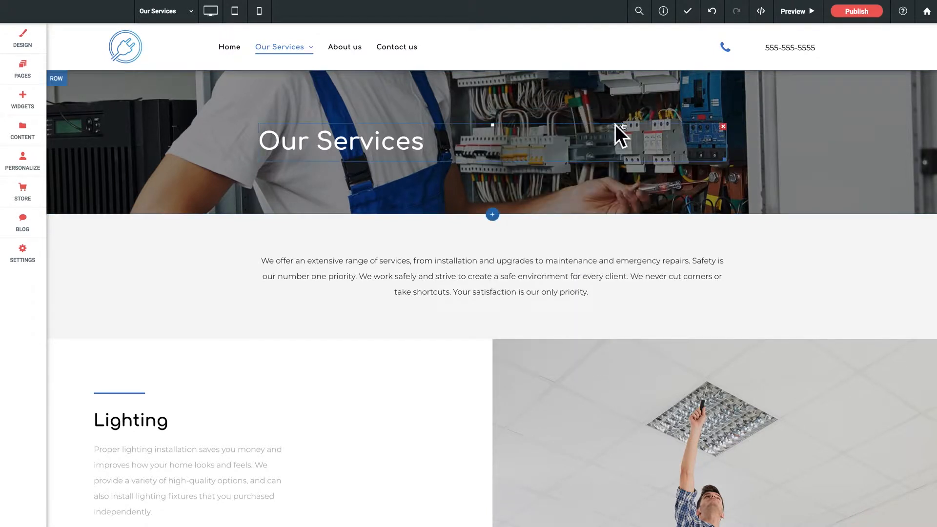
Turn Full bleed row on for the hero row, then switch it back off.
click(56, 78)
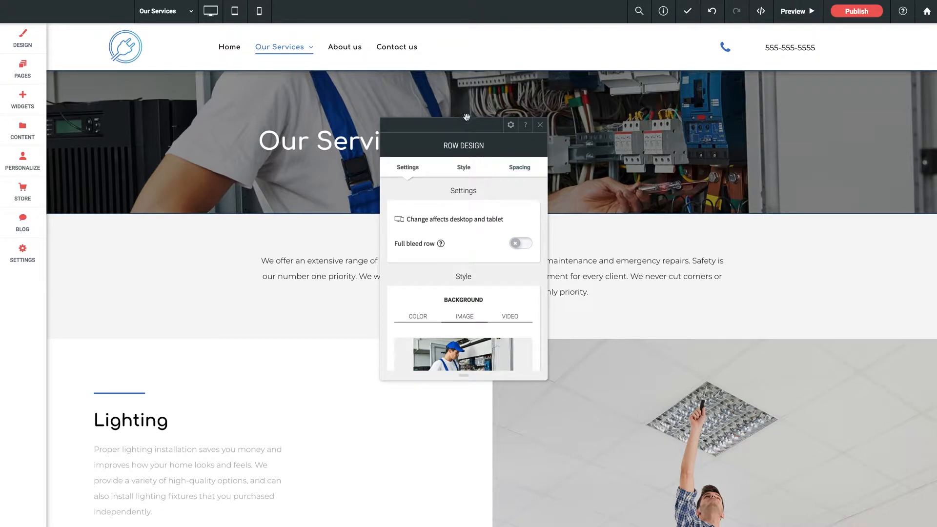
drag(467, 116, 573, 116)
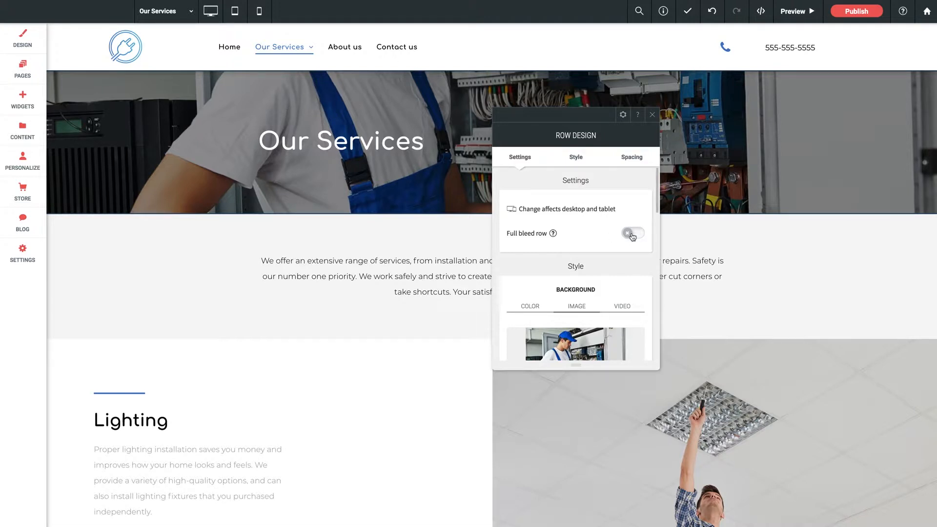
click(631, 232)
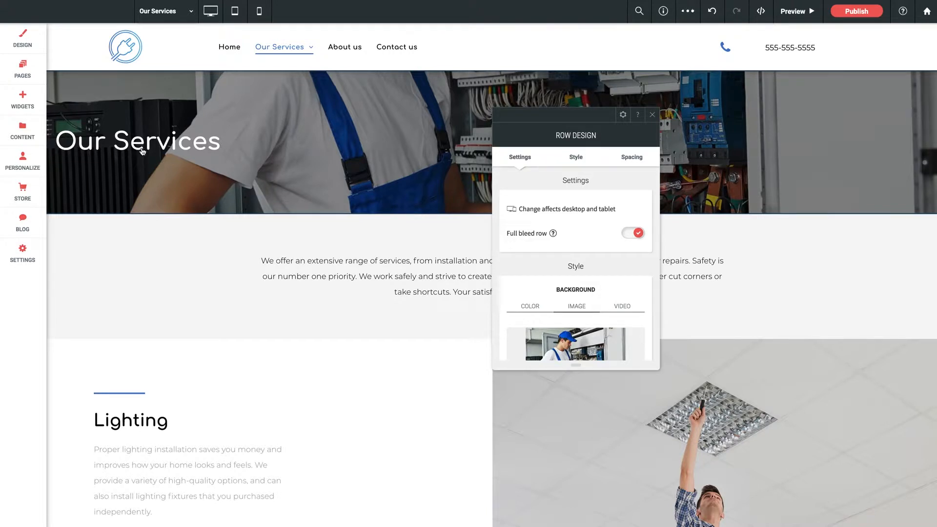
click(631, 232)
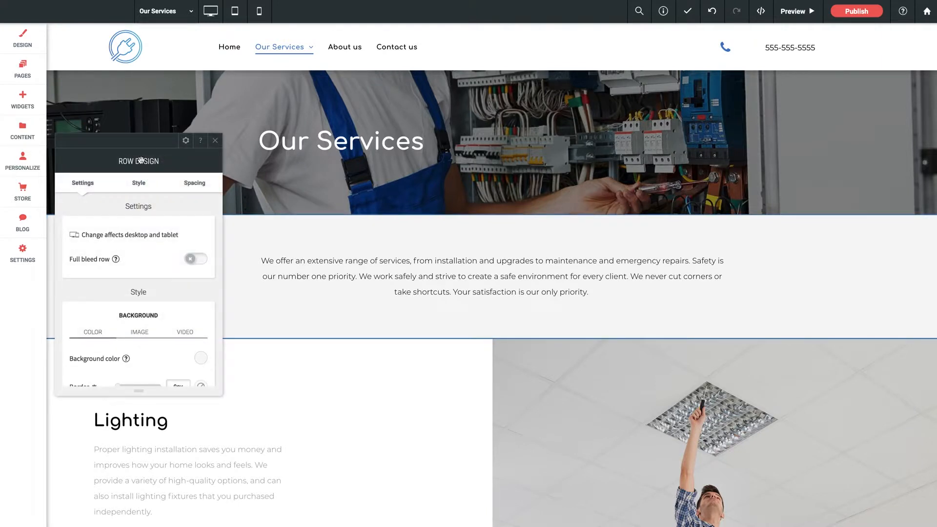
Turn Full bleed row on for the intro text row, then revert it to centered.
drag(137, 160, 312, 173)
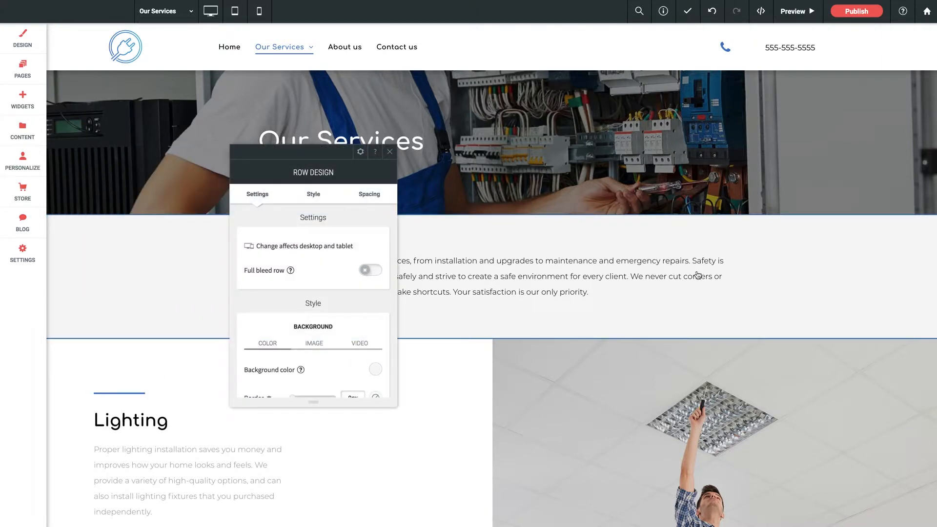
mouse_move(422, 257)
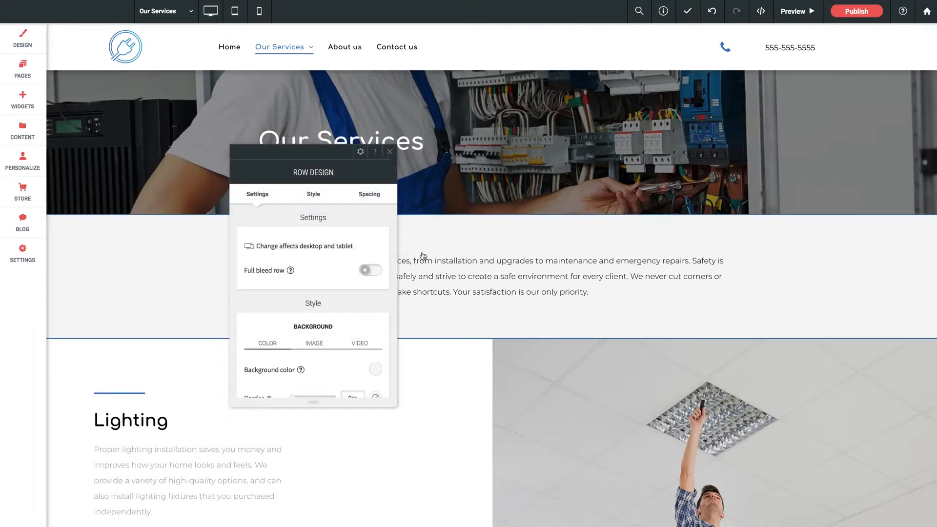
scroll(down, 3)
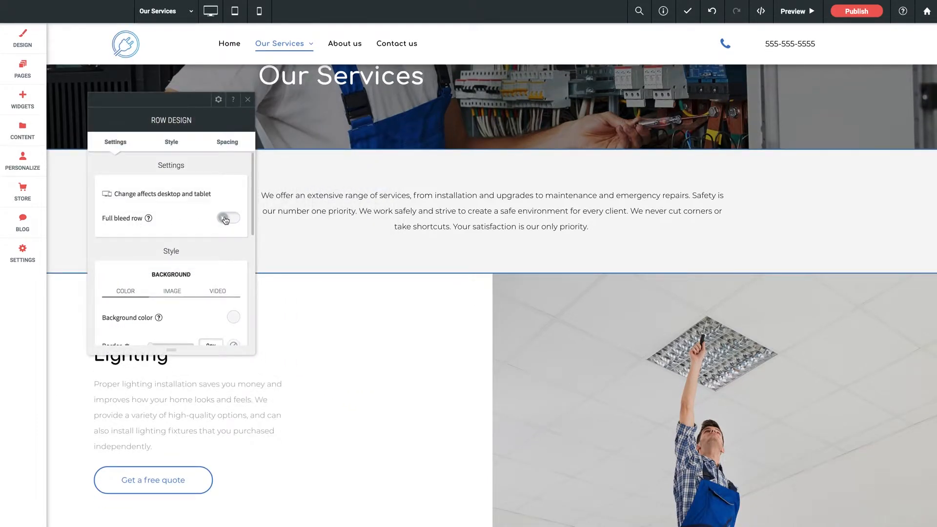
click(227, 218)
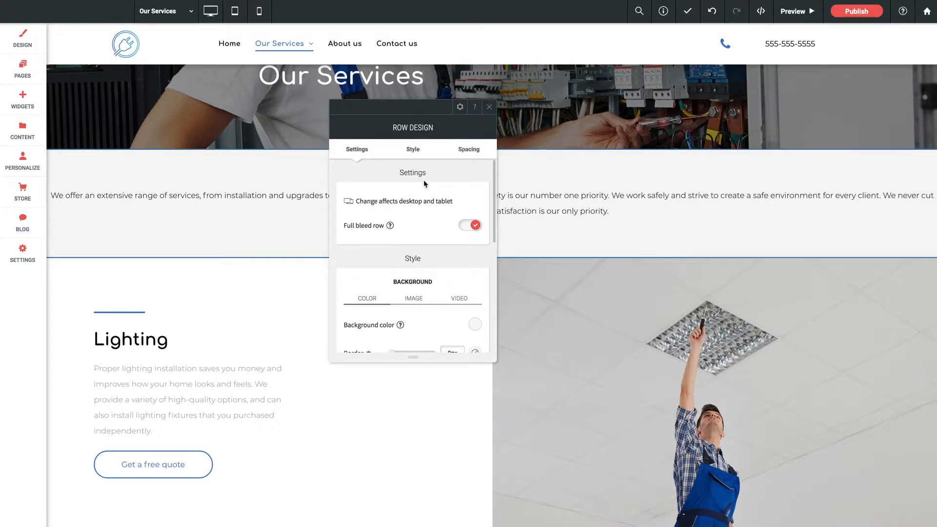
click(469, 226)
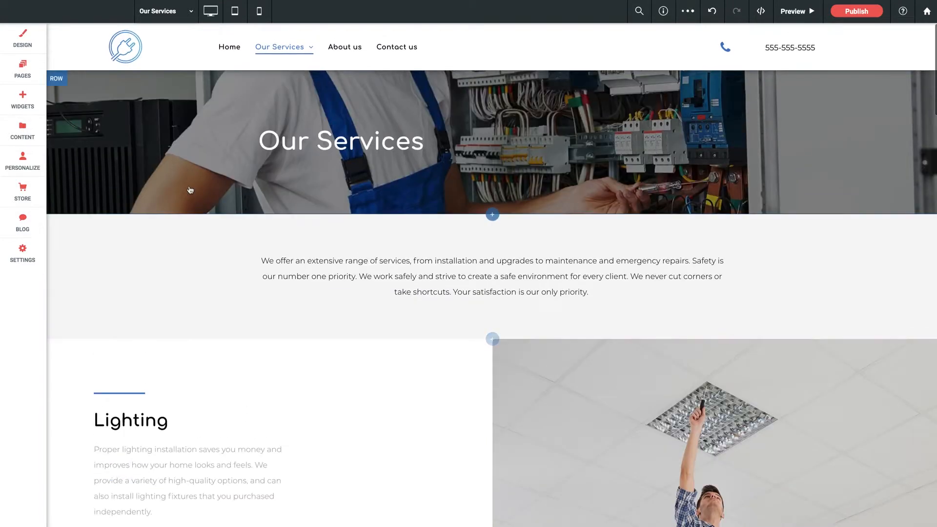
Replace the hero row's electrician background with the team-of-workers photo from the Image Picker.
click(56, 78)
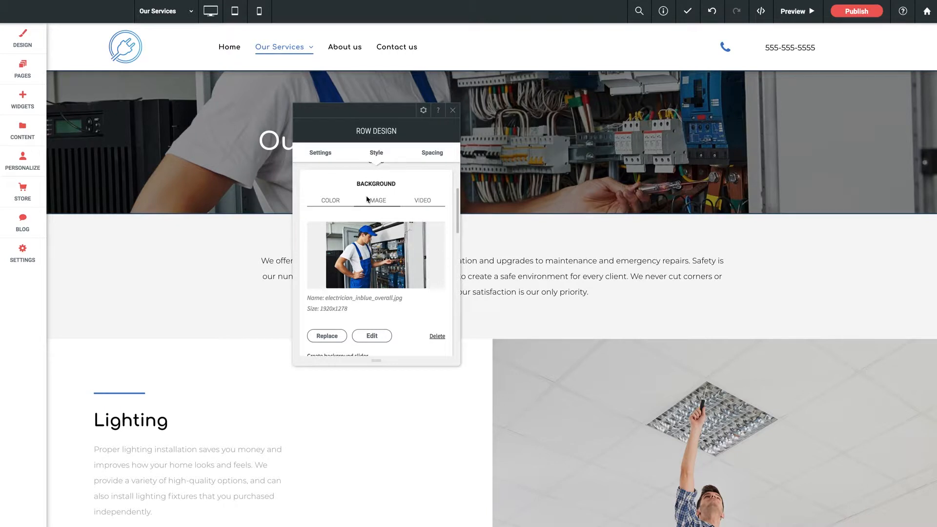
mouse_move(425, 203)
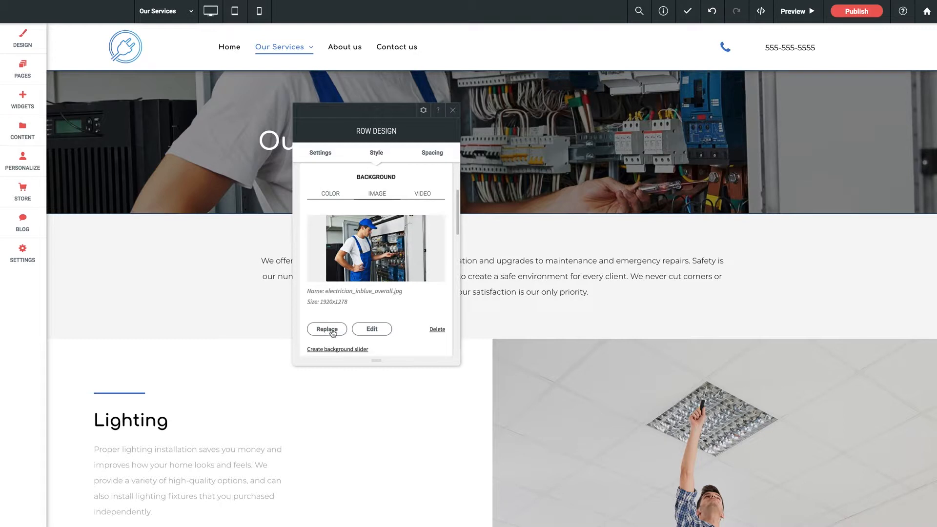
click(327, 329)
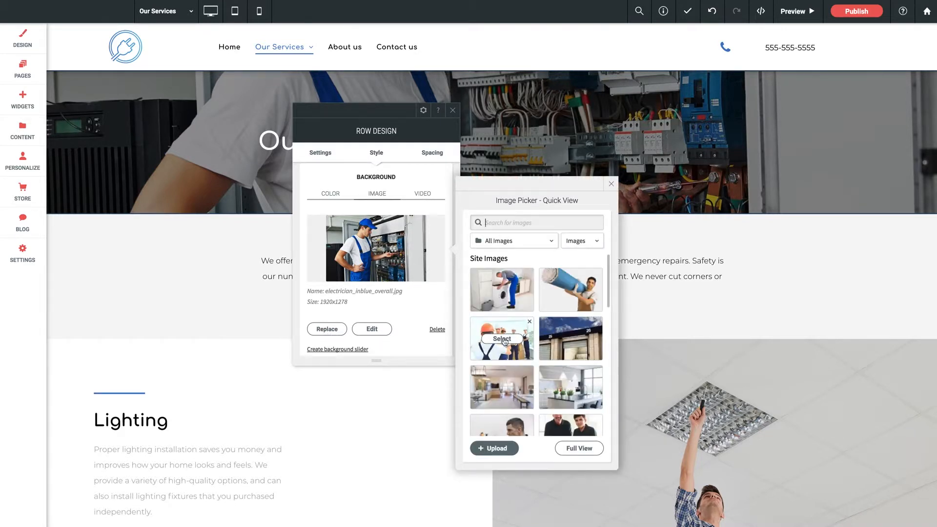
click(502, 339)
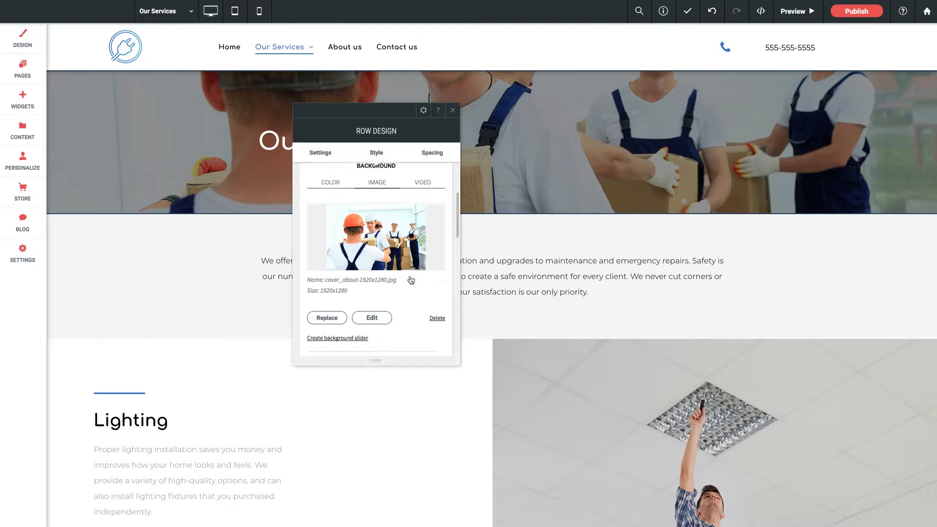
scroll(down, 3)
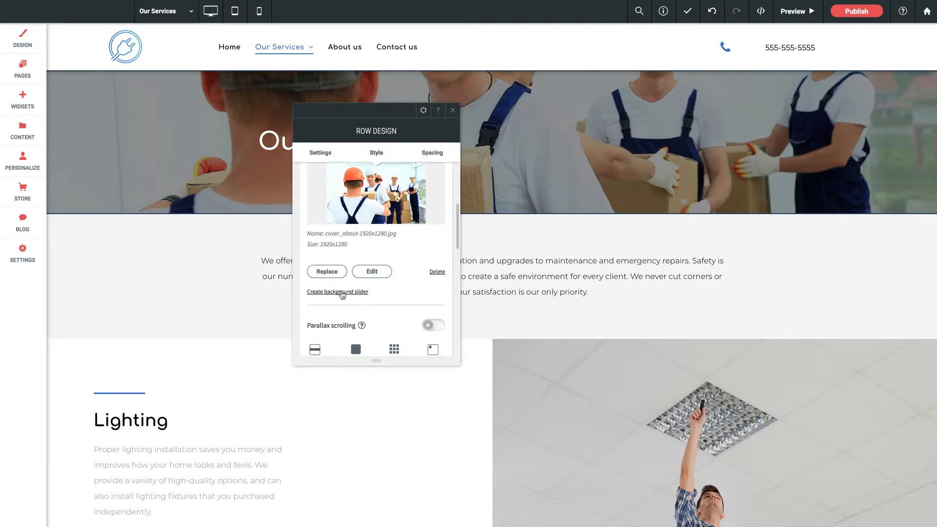
click(338, 292)
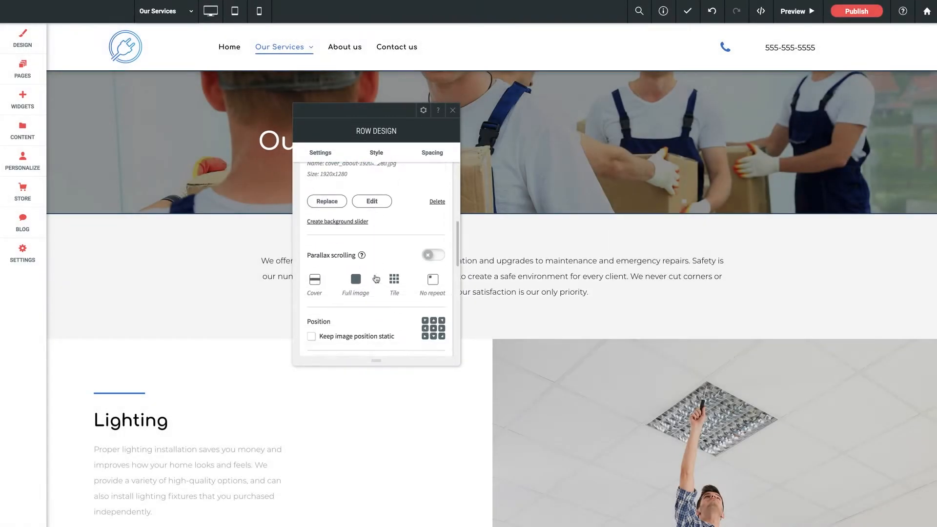
scroll(down, 3)
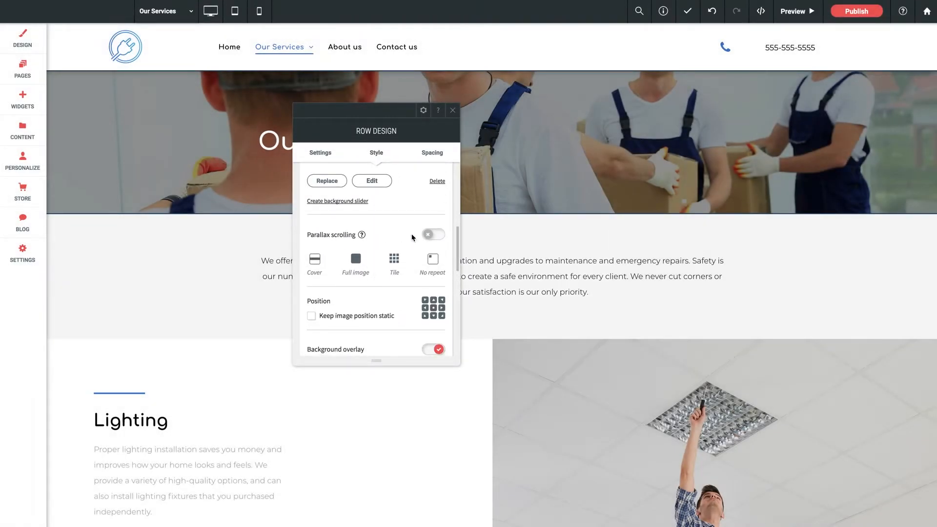
click(433, 238)
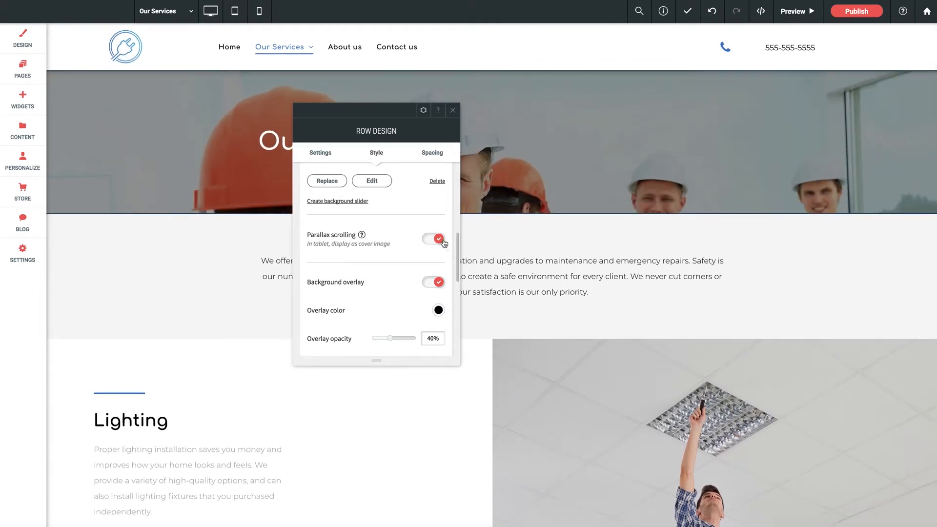
click(432, 239)
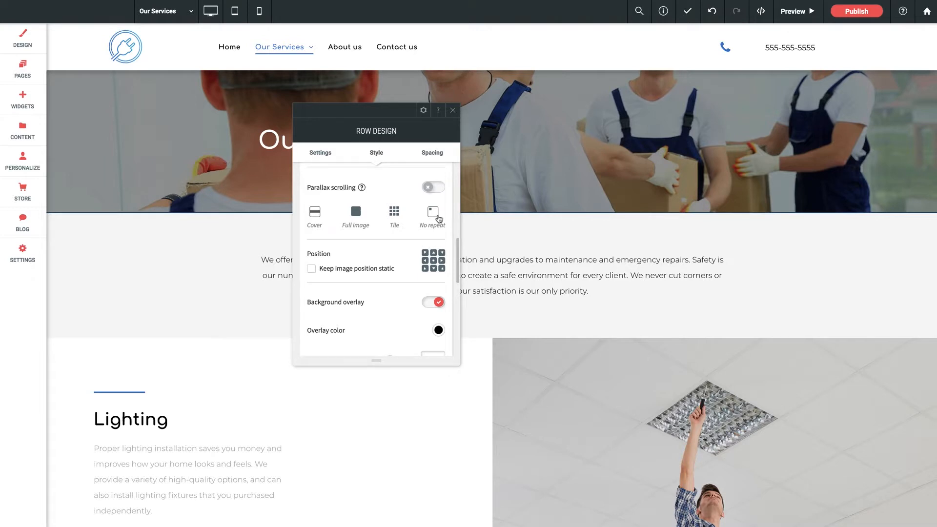
mouse_move(368, 241)
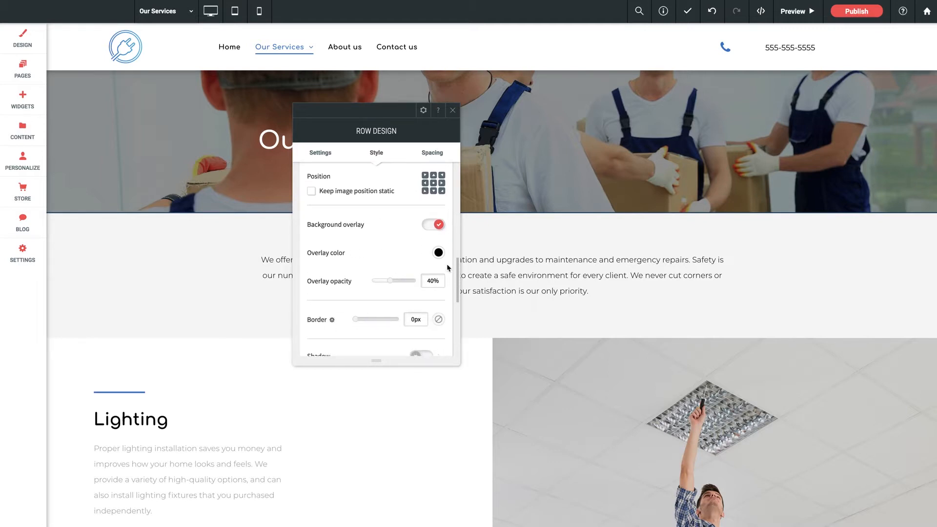
mouse_move(357, 276)
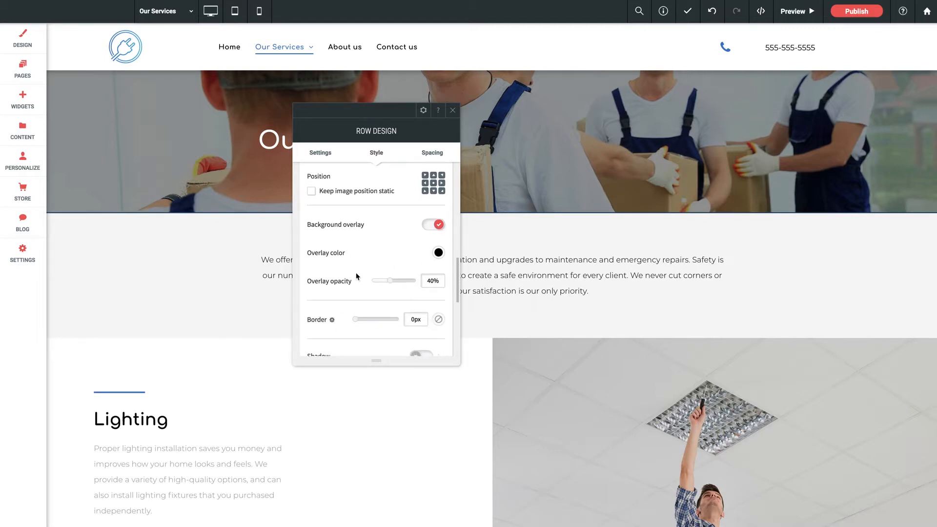
In Spacing, change the hero row's top and bottom padding from 100px to 150px.
scroll(down, 3)
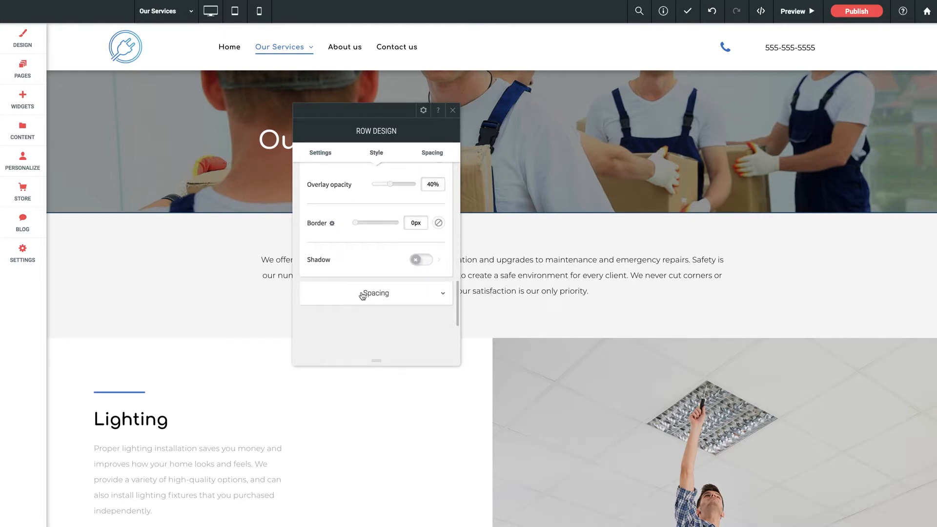
click(375, 293)
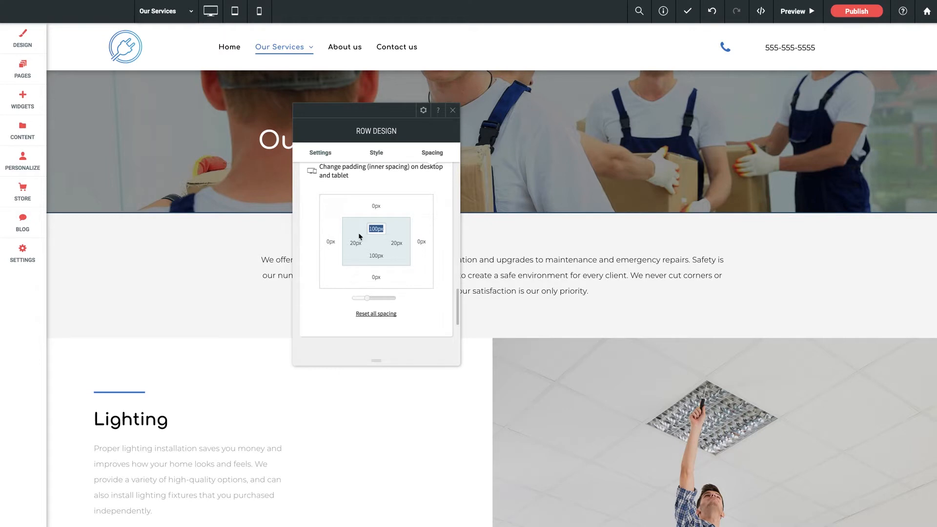
mouse_move(398, 231)
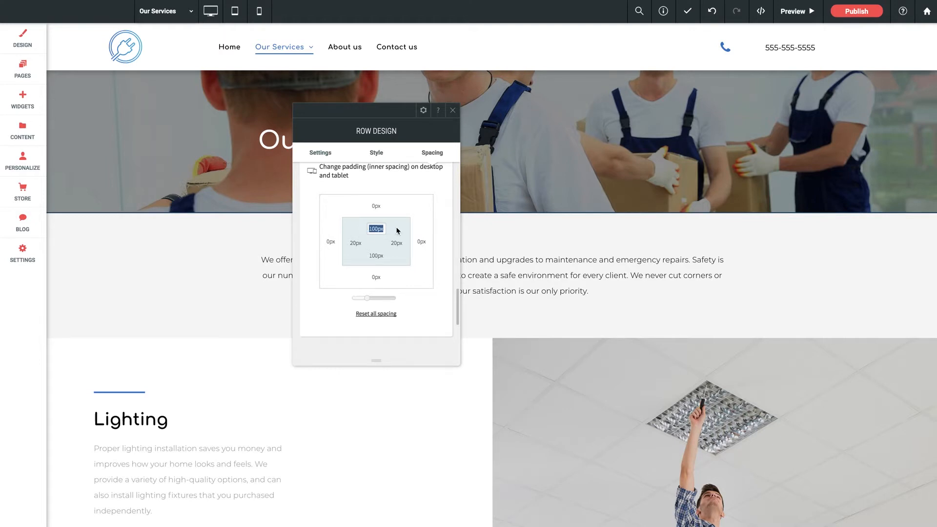
mouse_move(361, 259)
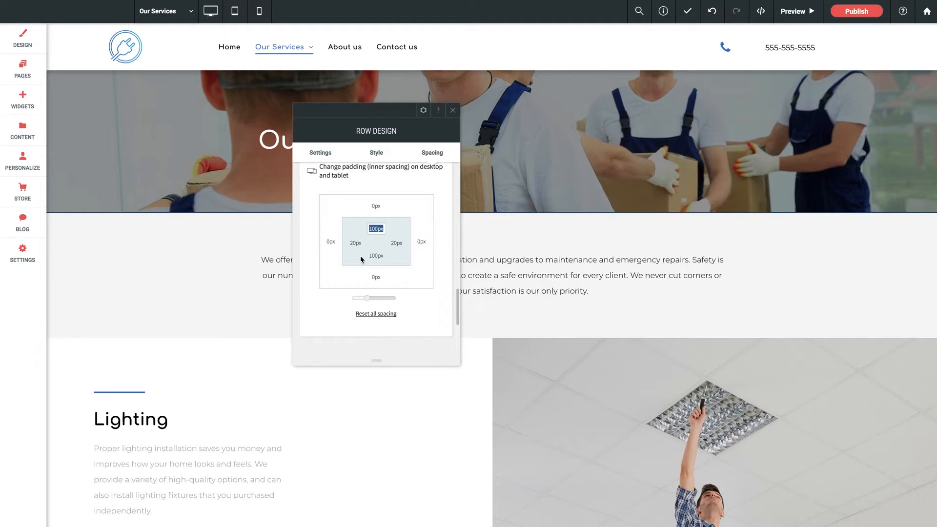
mouse_move(399, 239)
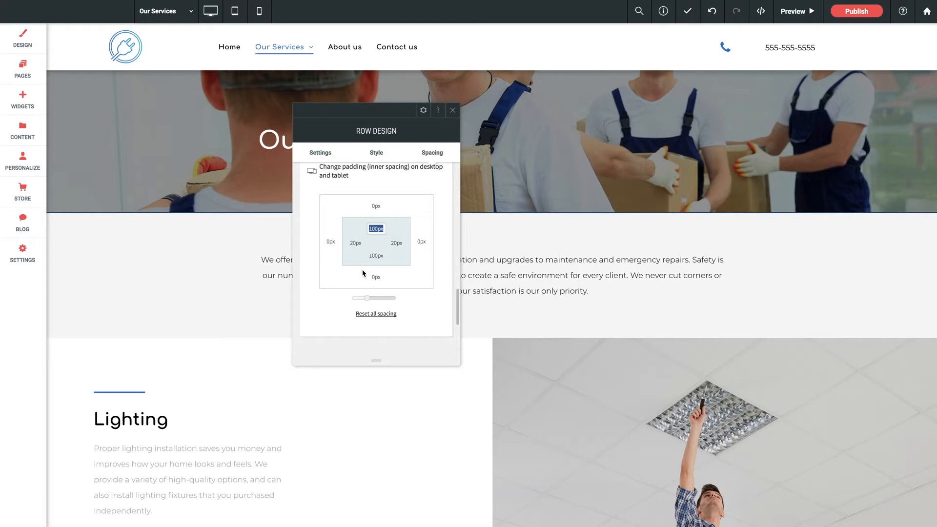
mouse_move(392, 251)
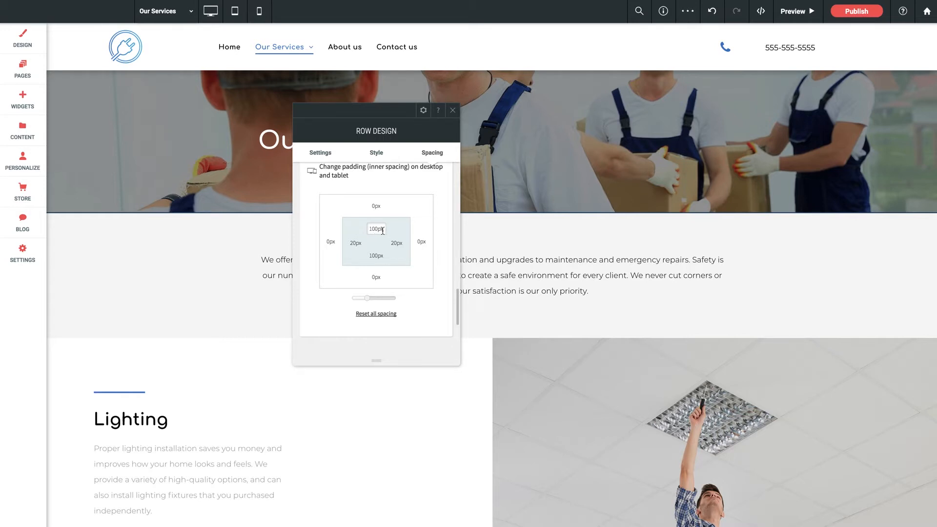
double_click(376, 228)
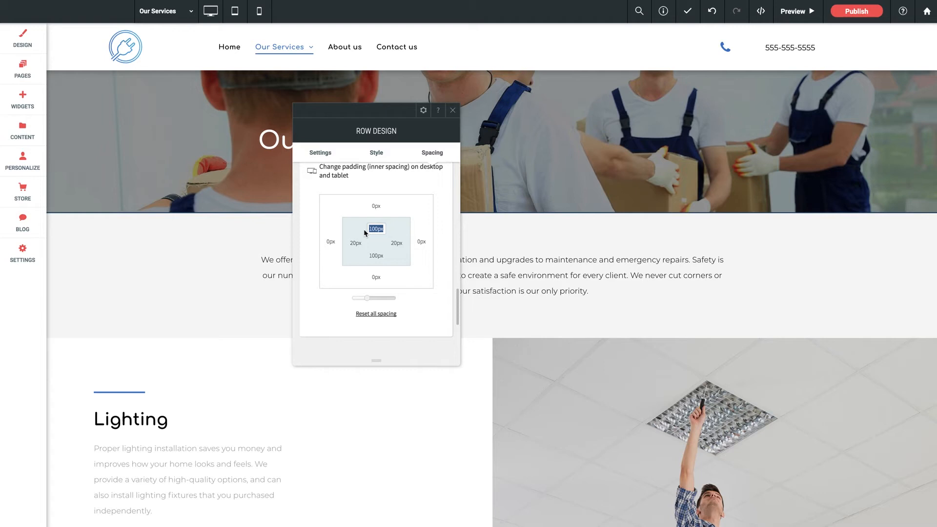
text(150)
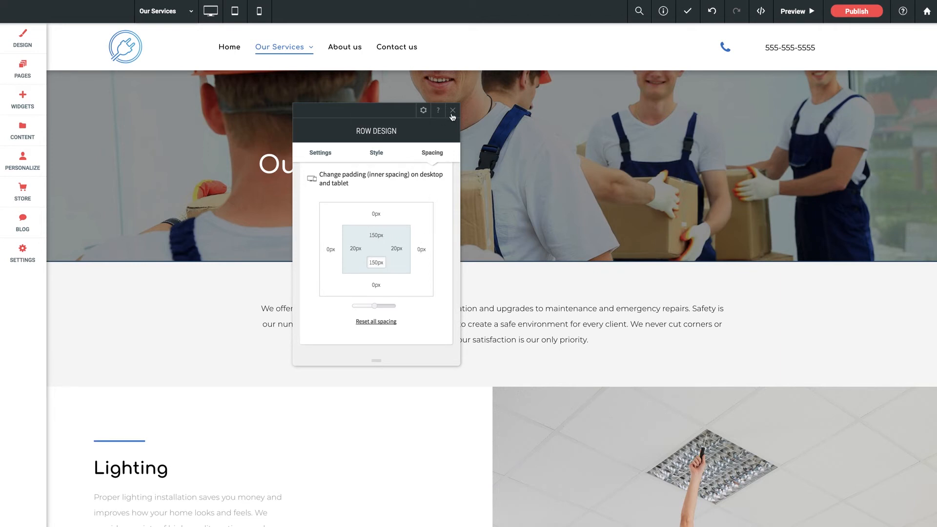
Close Row Design and scroll down to the Lighting section below the intro text.
click(452, 111)
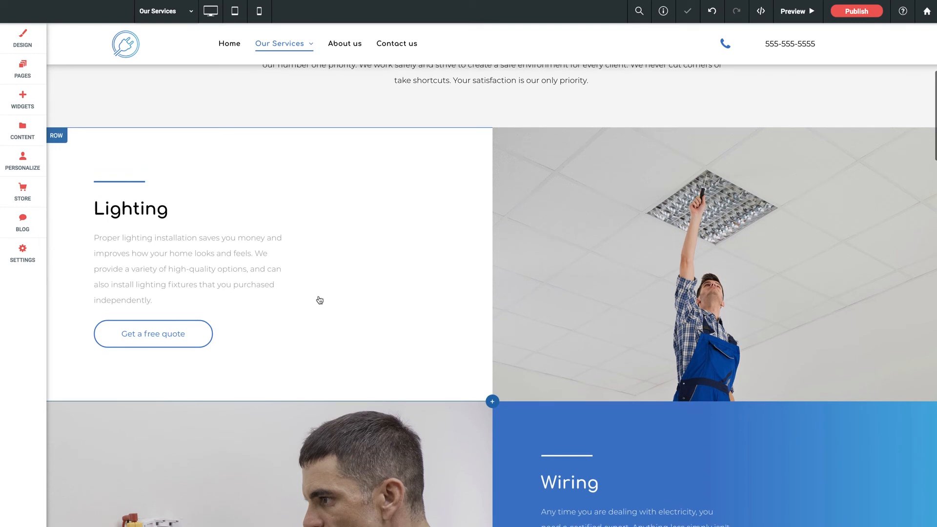
scroll(down, 3)
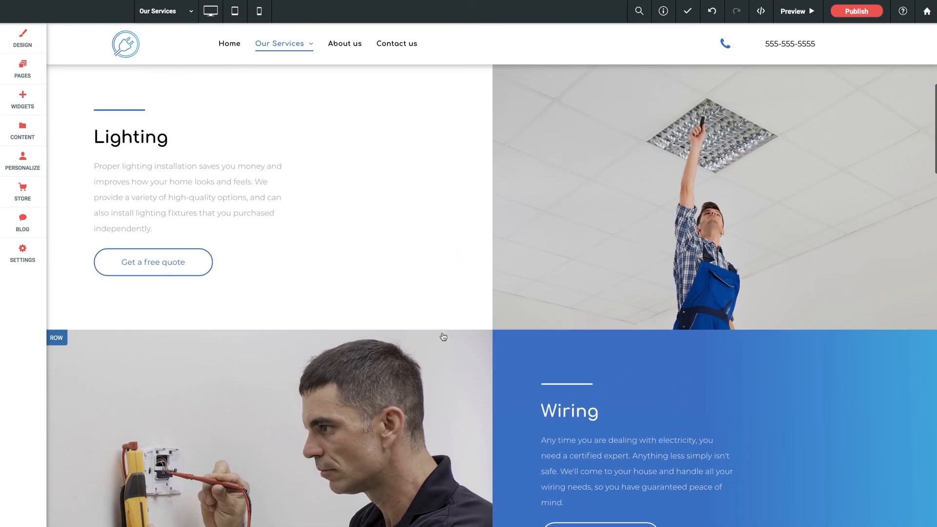
scroll(down, 3)
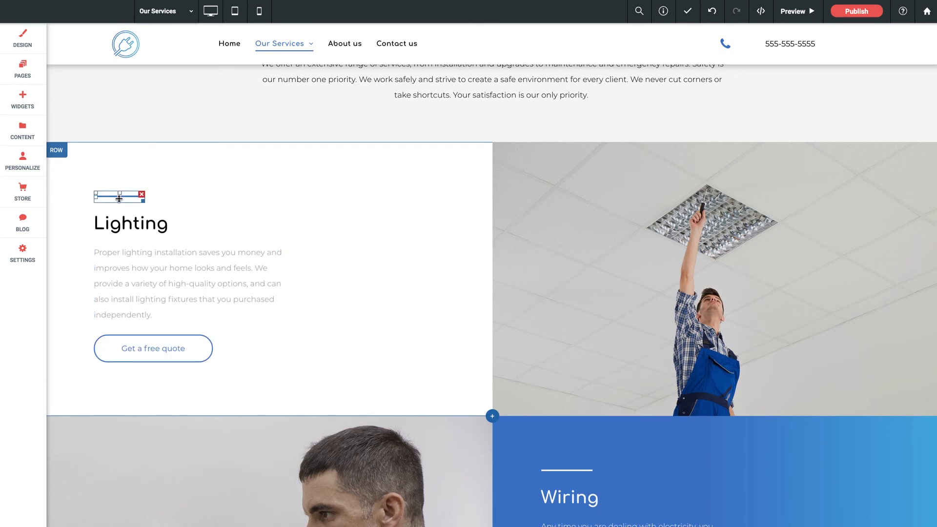